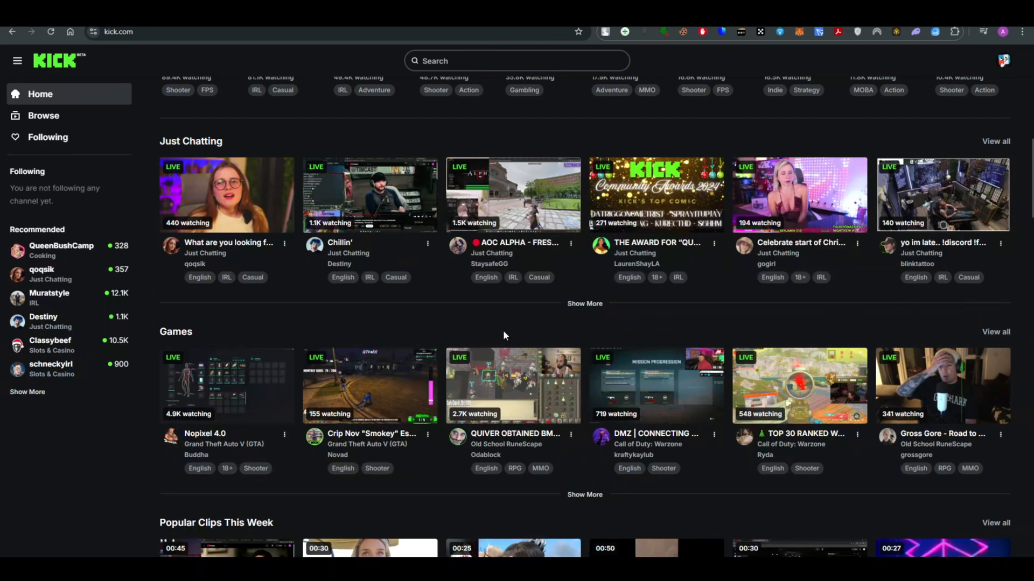
Scroll down the Kick page, then open Settings from the profile avatar menu.
{"action": "scroll", "scroll_direction": "down", "scroll_amount": 3}
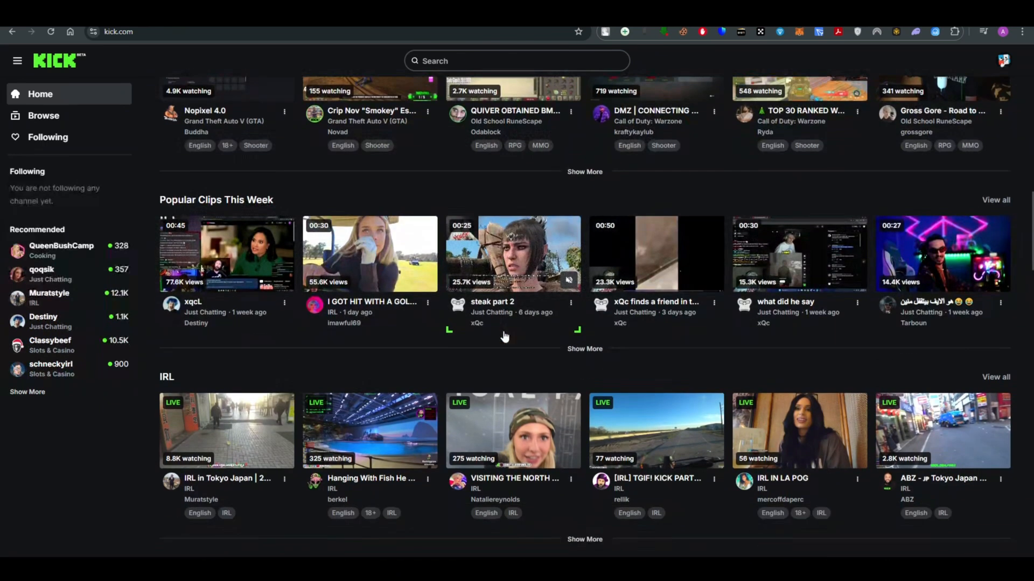
{"action": "scroll", "scroll_direction": "down", "scroll_amount": 3}
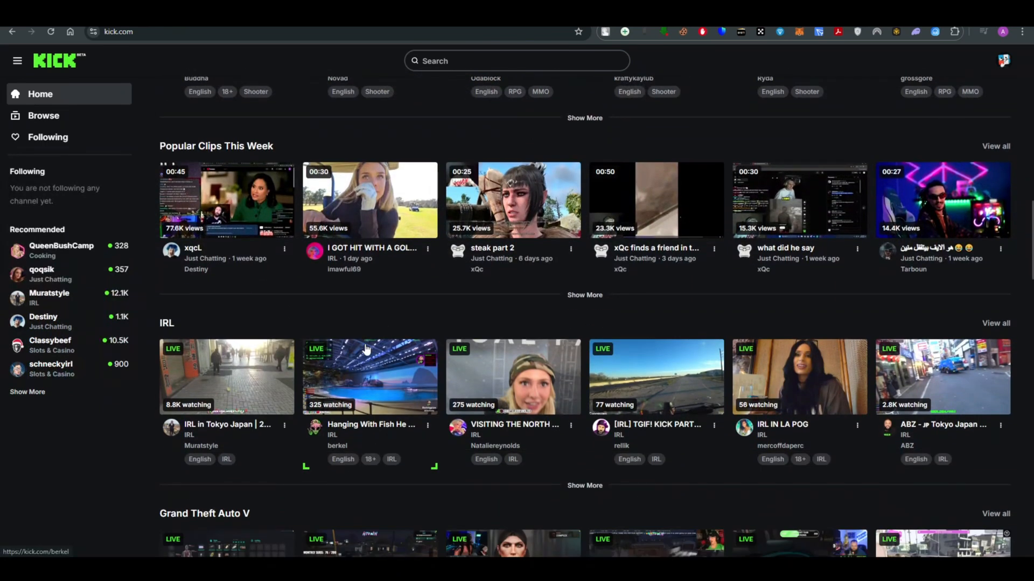
{"action": "scroll", "scroll_direction": "down", "scroll_amount": 3}
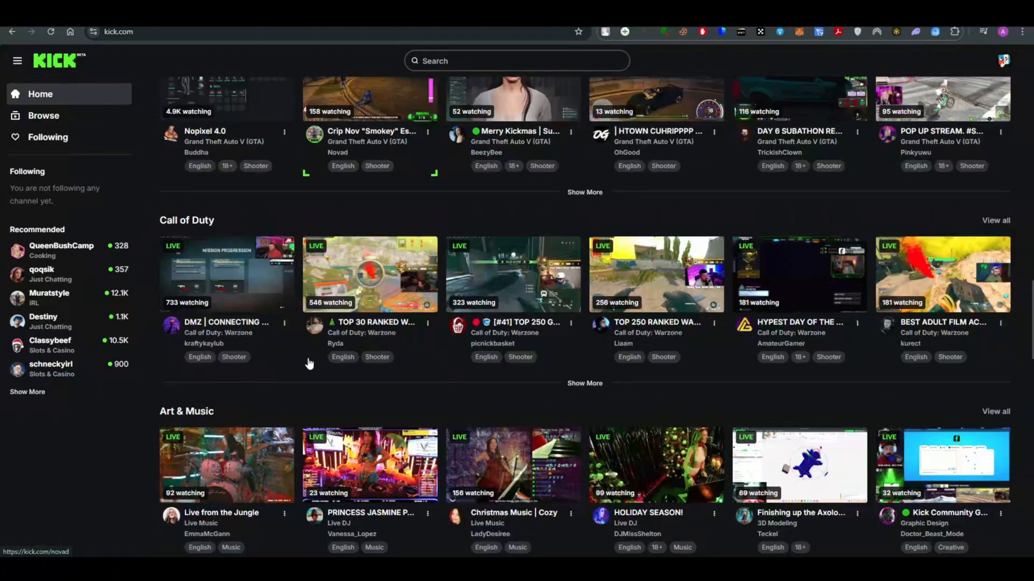
{"action": "scroll", "scroll_direction": "down", "scroll_amount": 3}
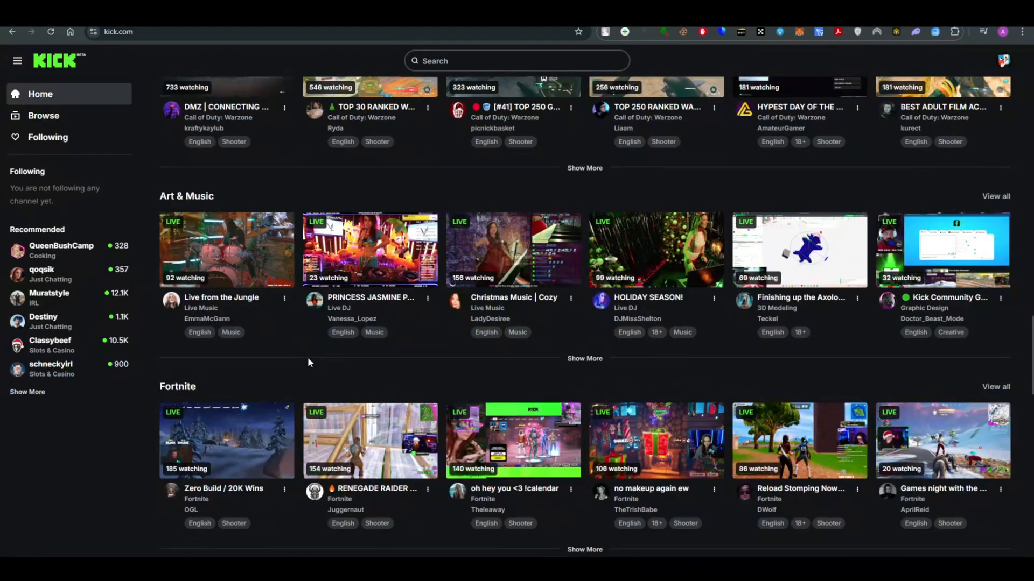
{"action": "scroll", "scroll_direction": "down", "scroll_amount": 3}
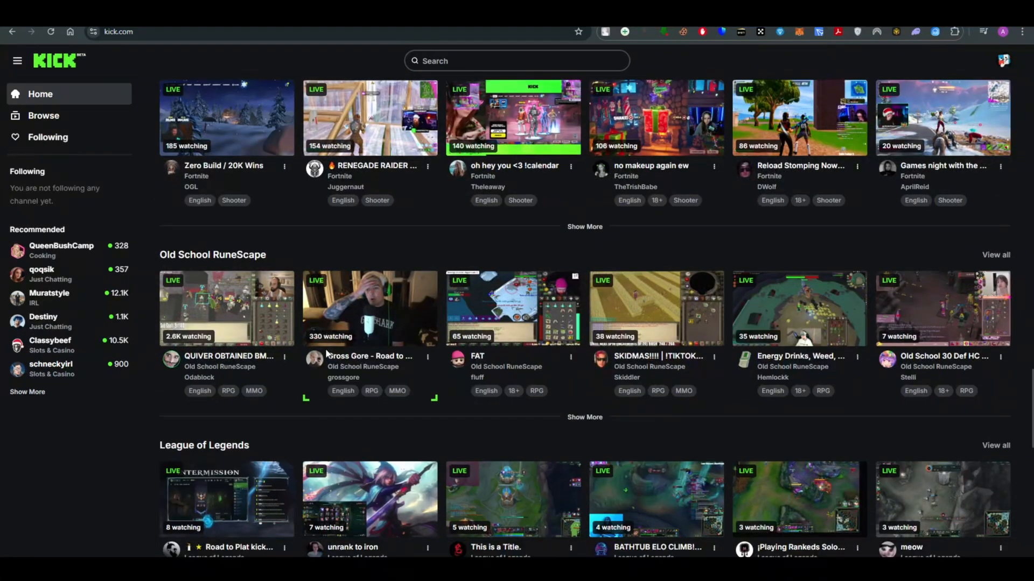
{"action": "scroll", "scroll_direction": "down", "scroll_amount": 3}
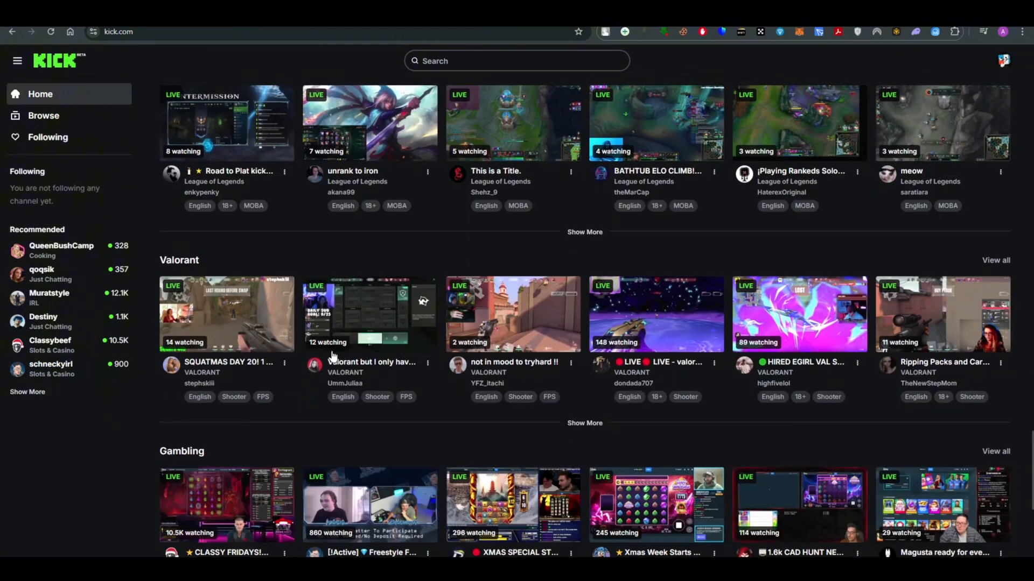
{"action": "scroll", "scroll_direction": "down", "scroll_amount": 3}
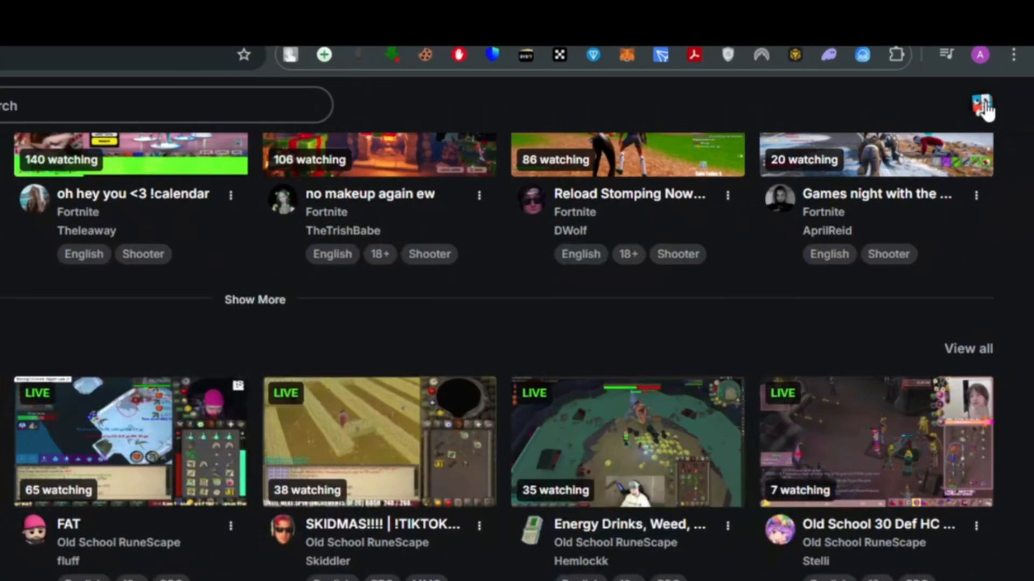
{"action": "left_click", "coordinate": [982, 107]}
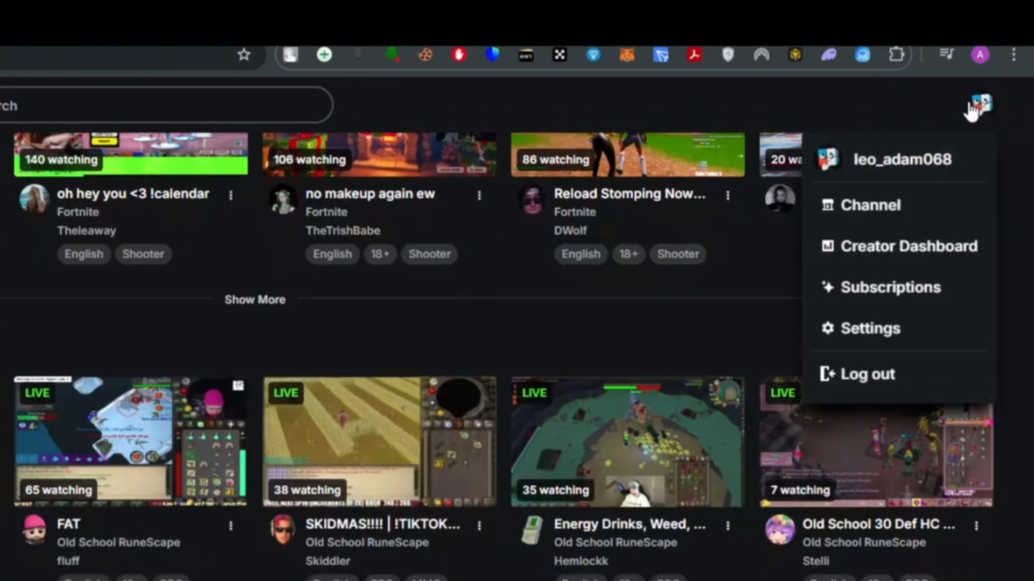
{"action": "mouse_move", "coordinate": [986, 112]}
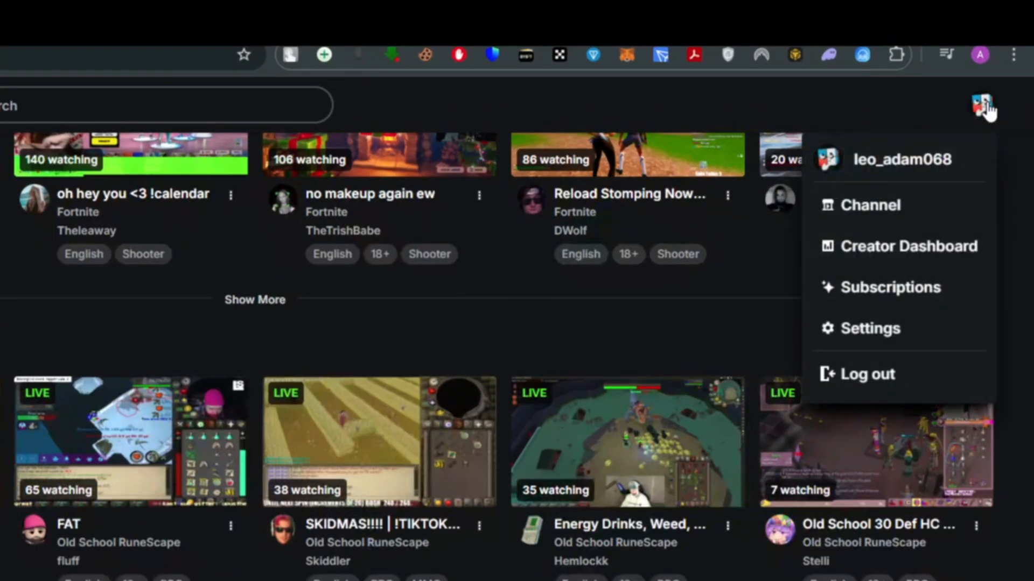
{"action": "left_click", "coordinate": [870, 328]}
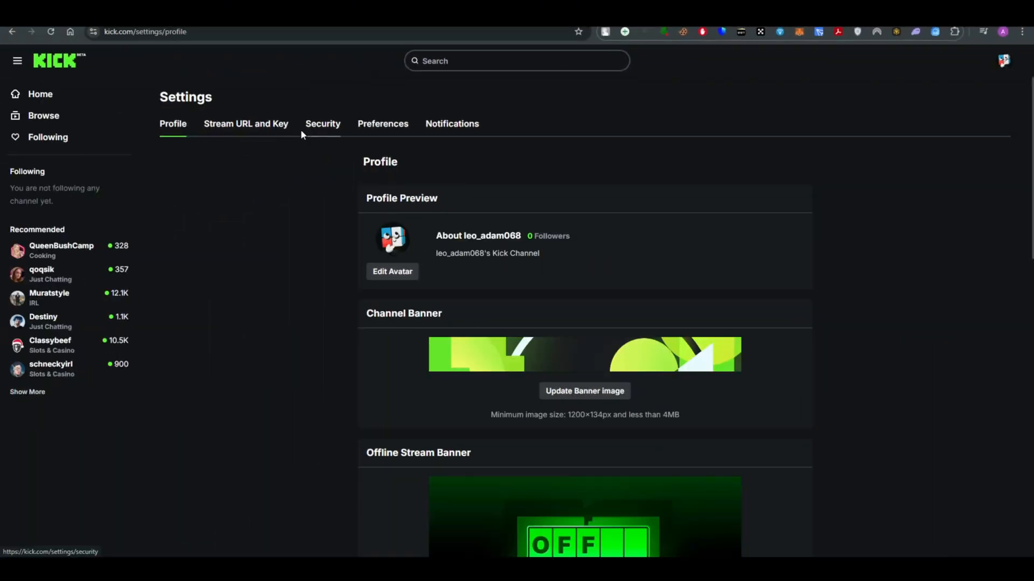
Switch to the Security tab and select the Two-Factor Authentication heading text.
{"action": "left_click", "coordinate": [322, 123]}
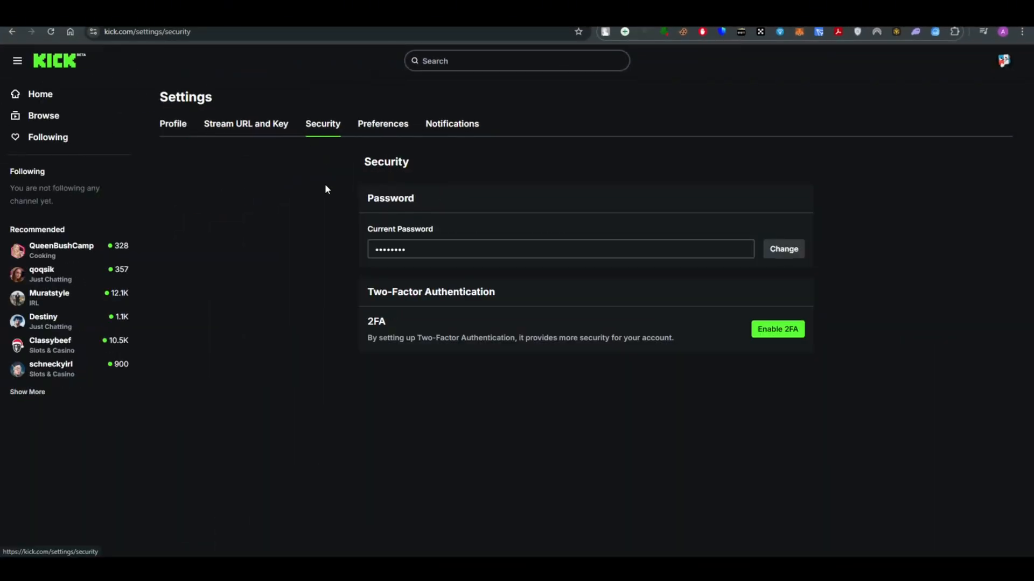
{"action": "double_click", "coordinate": [370, 321]}
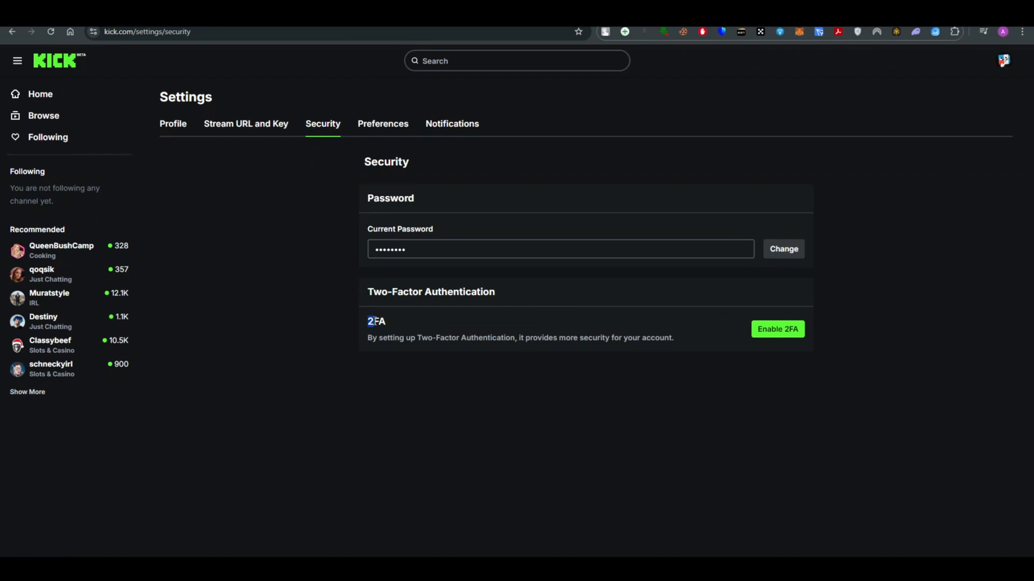
{"action": "double_click", "coordinate": [376, 321]}
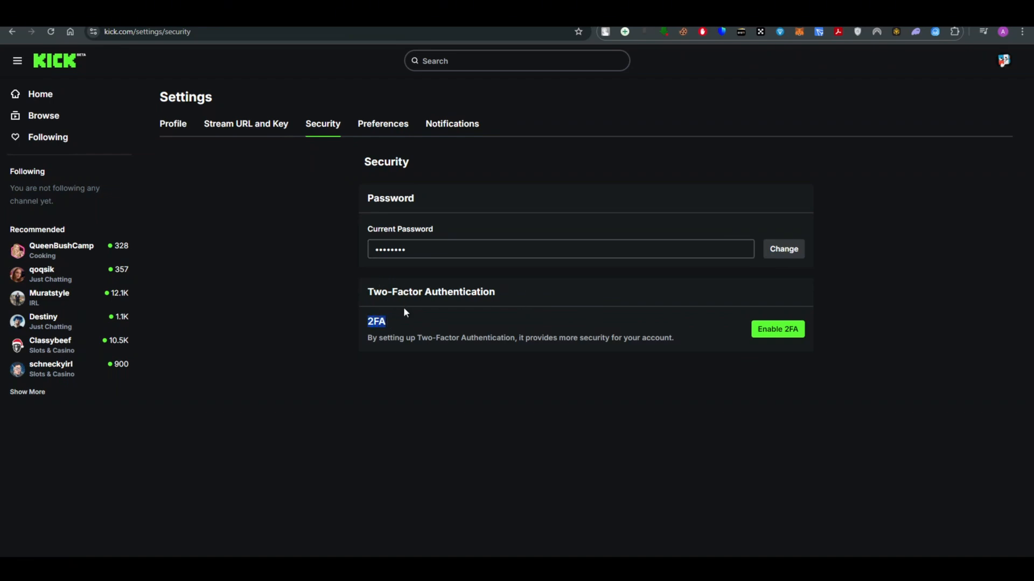
{"action": "mouse_move", "coordinate": [440, 312]}
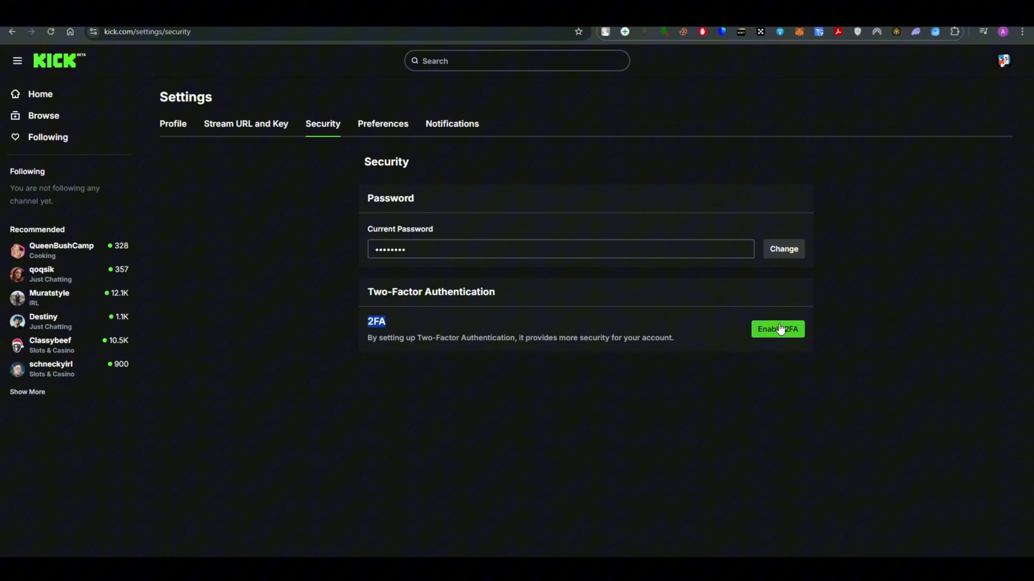
Start two-factor setup with the green Enable 2FA button to reveal the QR code.
{"action": "left_click", "coordinate": [778, 329]}
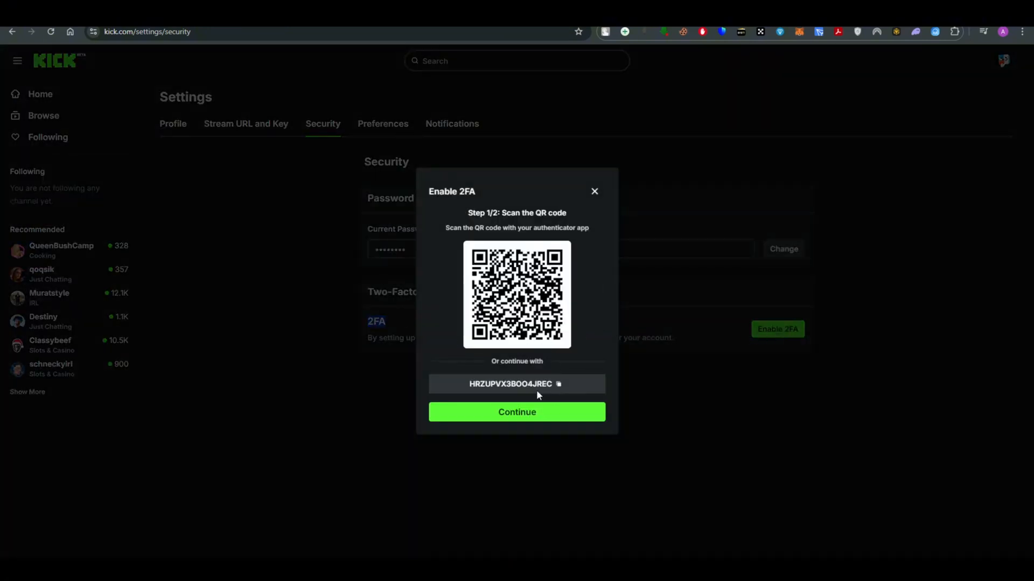
{"action": "mouse_move", "coordinate": [231, 357]}
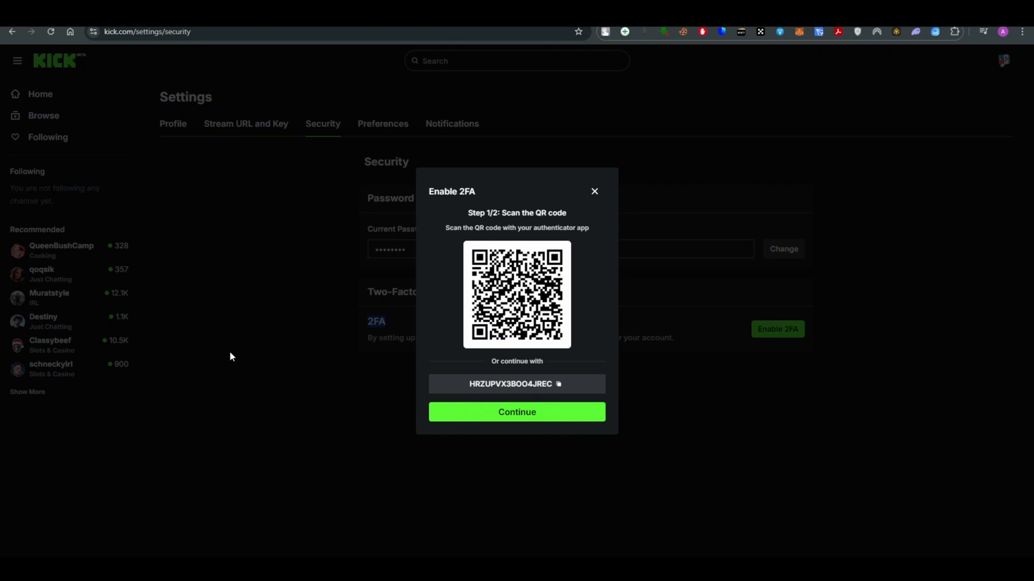
{"action": "mouse_move", "coordinate": [474, 408]}
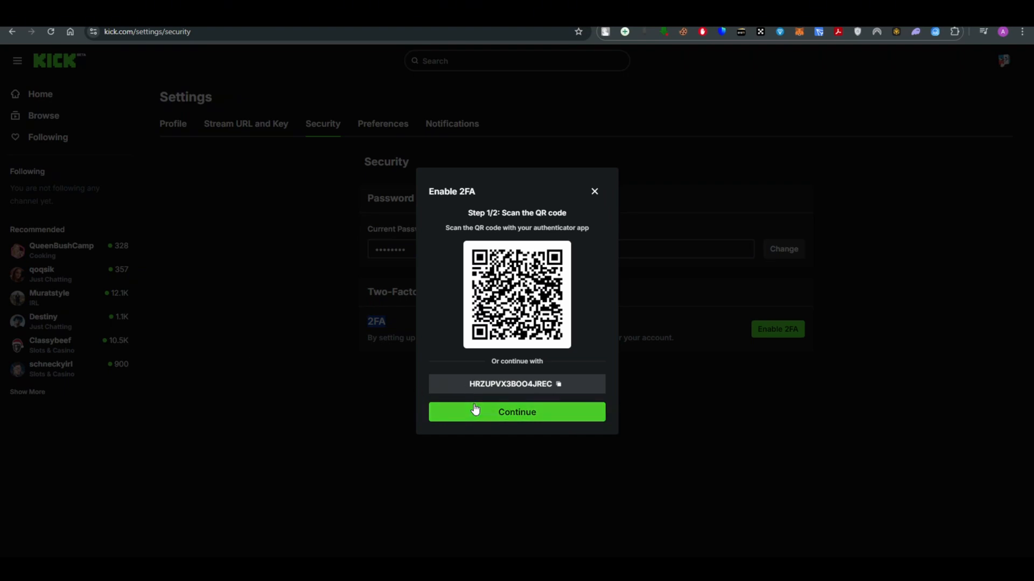